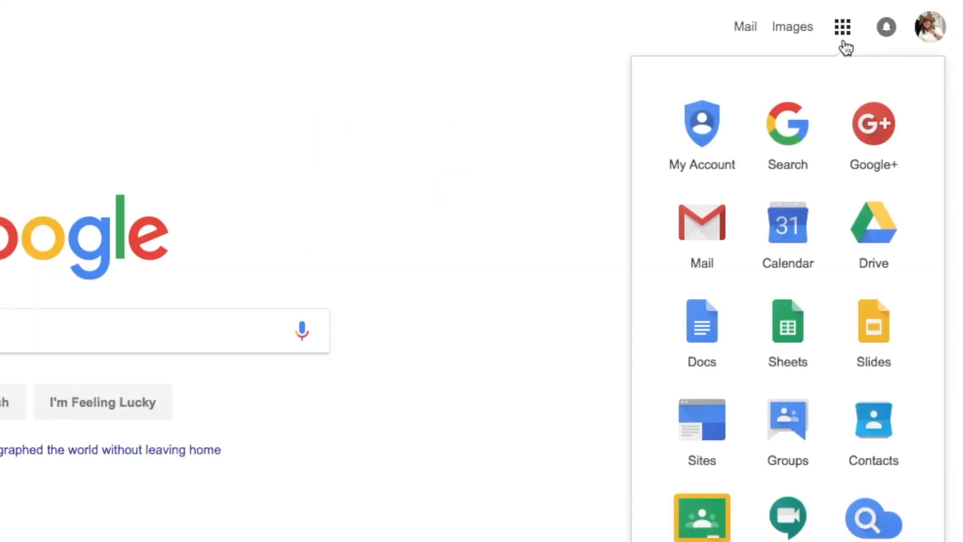
Go from Google Search through My Account and 'Signing in to Google' to 2-Step Verification.
{"action": "left_click", "coordinate": [842, 27]}
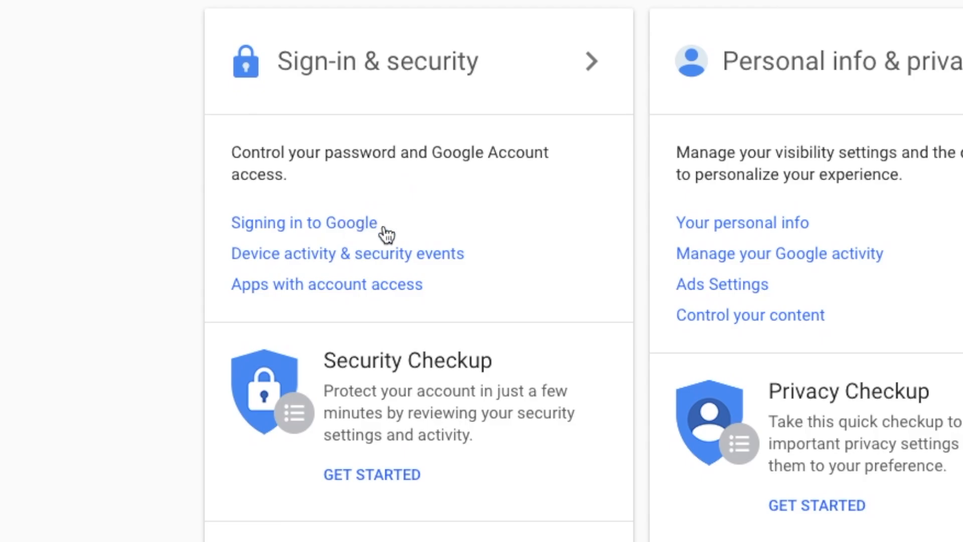
{"action": "left_click", "coordinate": [304, 222]}
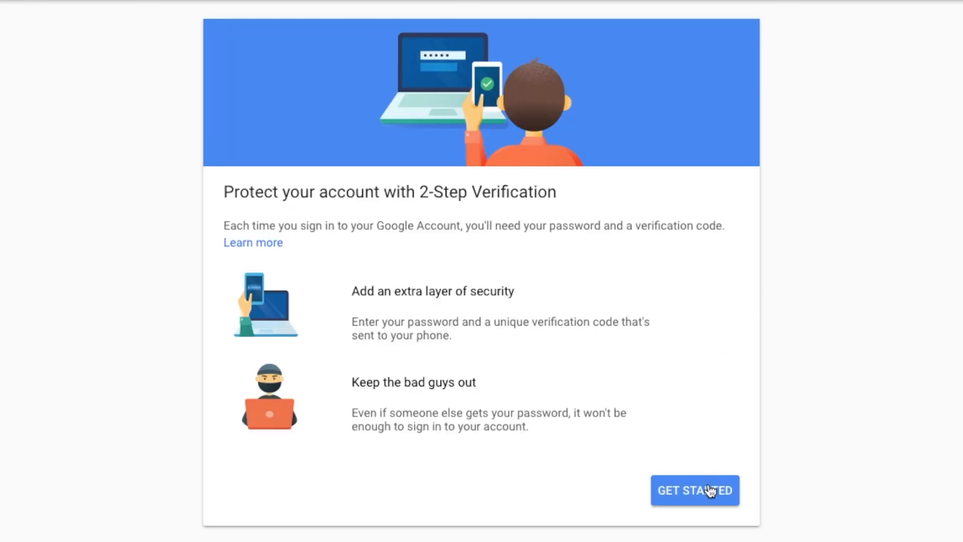
Start 2-Step Verification setup, re-enter the password, and confirm the 6-digit texted code.
{"action": "left_click", "coordinate": [695, 490]}
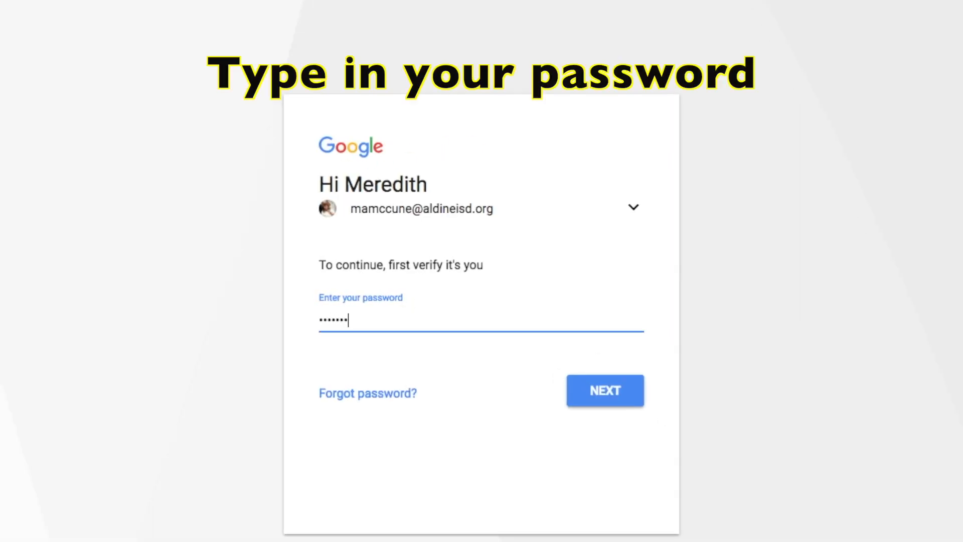
{"action": "left_click", "coordinate": [604, 391]}
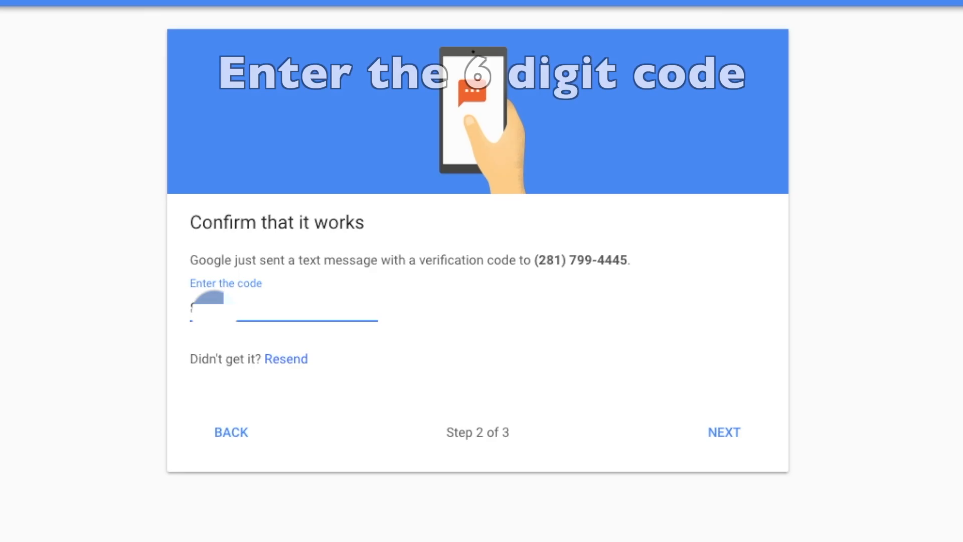
{"action": "type", "text": "1"}
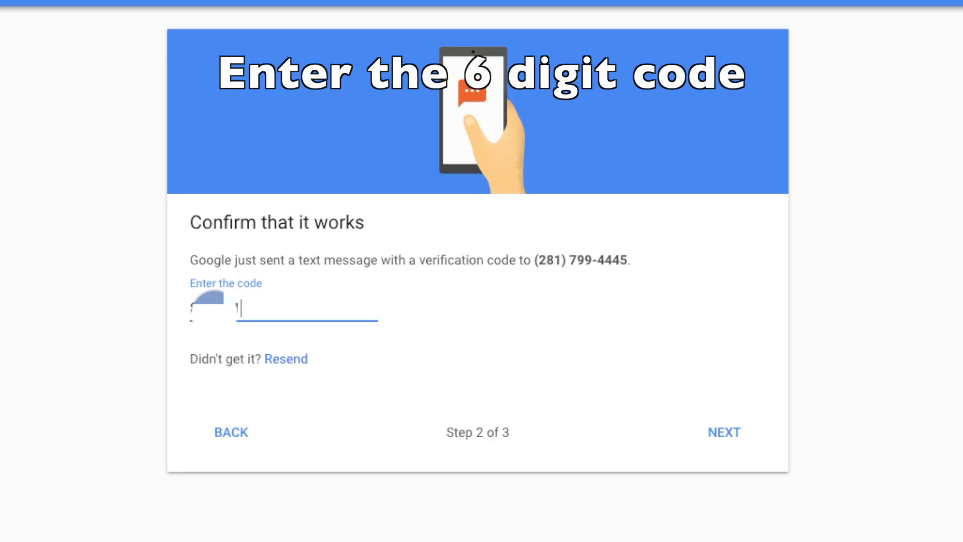
{"action": "left_click", "coordinate": [724, 432]}
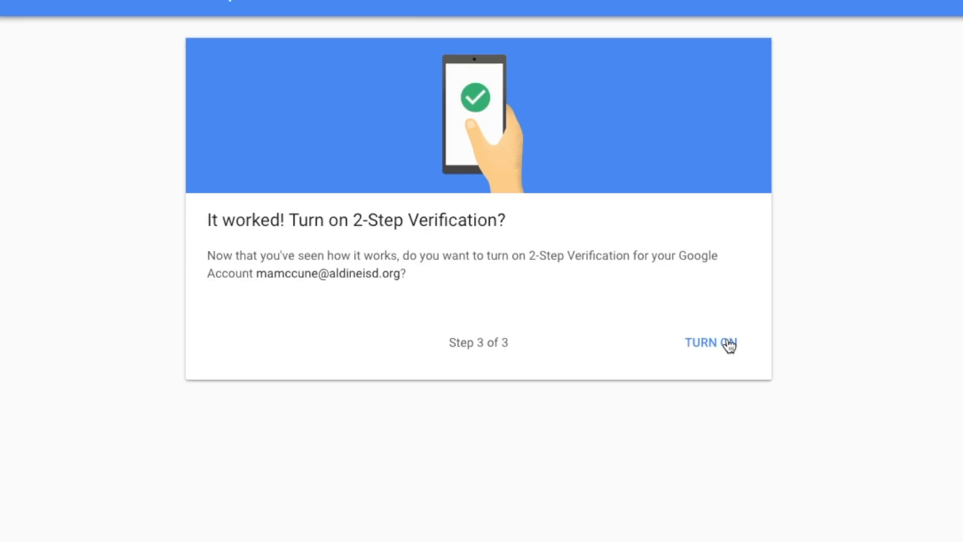
Turn on 2-Step Verification from the 'It worked!' screen.
{"action": "left_click", "coordinate": [707, 343]}
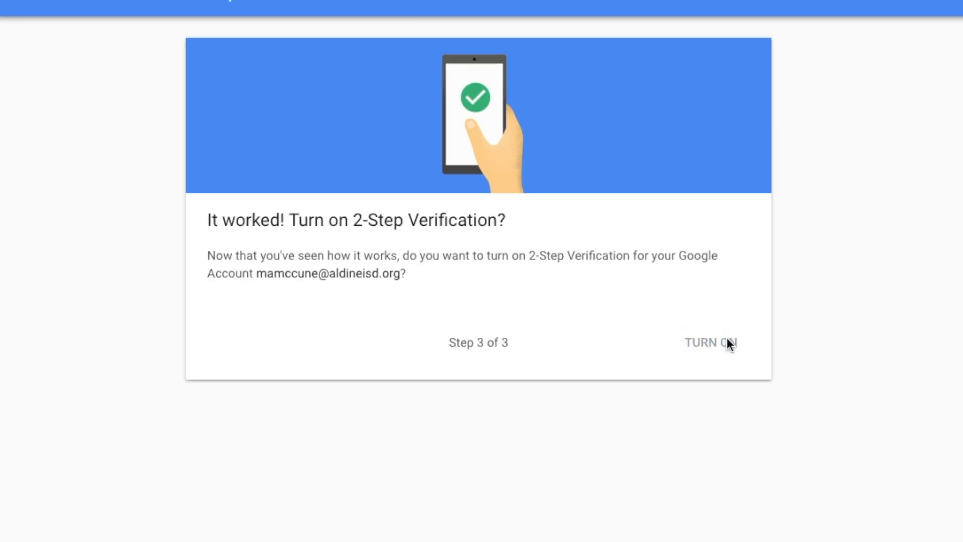
{"action": "left_click", "coordinate": [711, 342]}
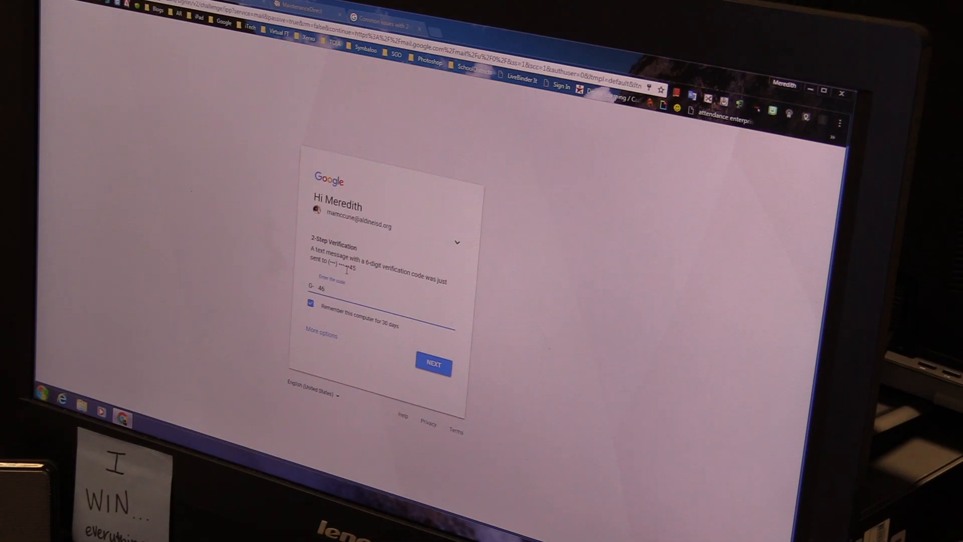
Submit the texted G- code with 'Remember this computer' kept checked.
{"action": "left_click", "coordinate": [433, 364]}
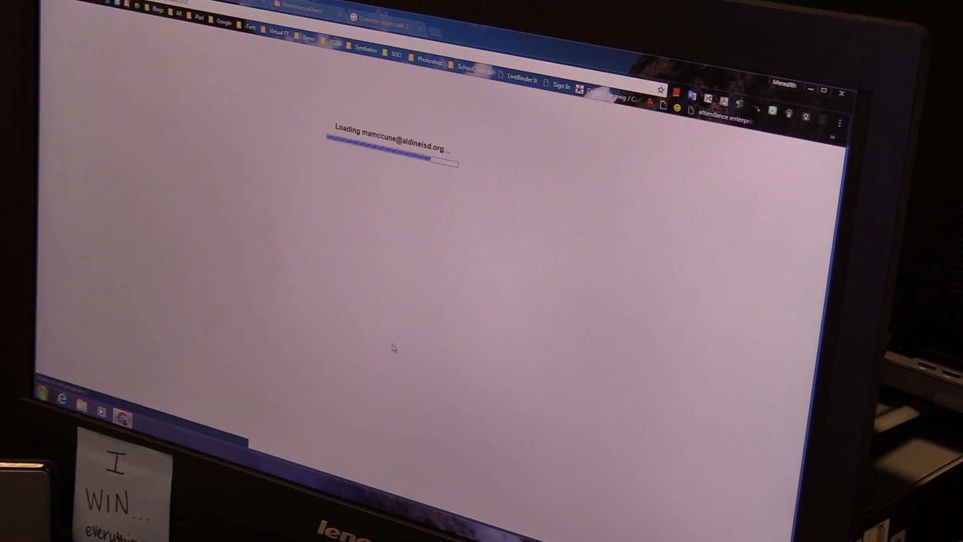